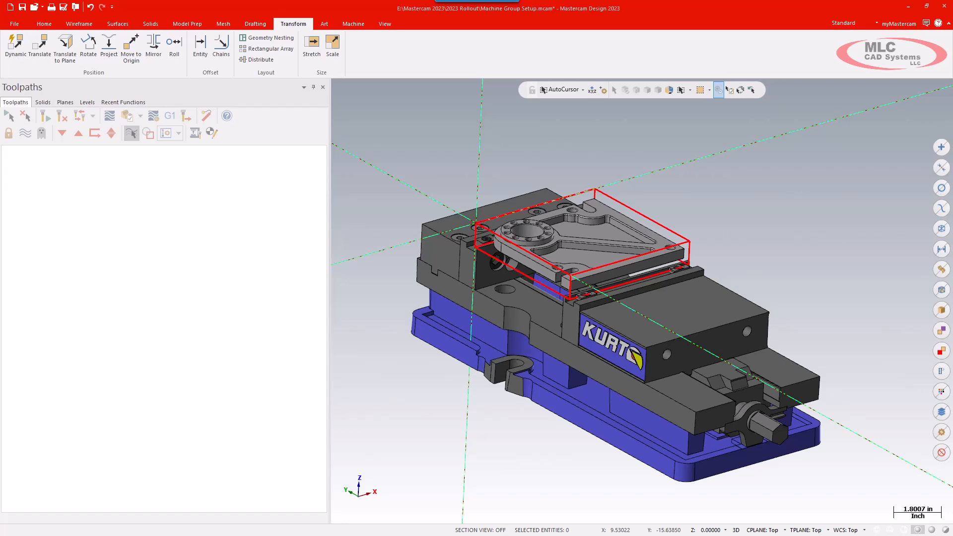
mouse_move(664, 223)
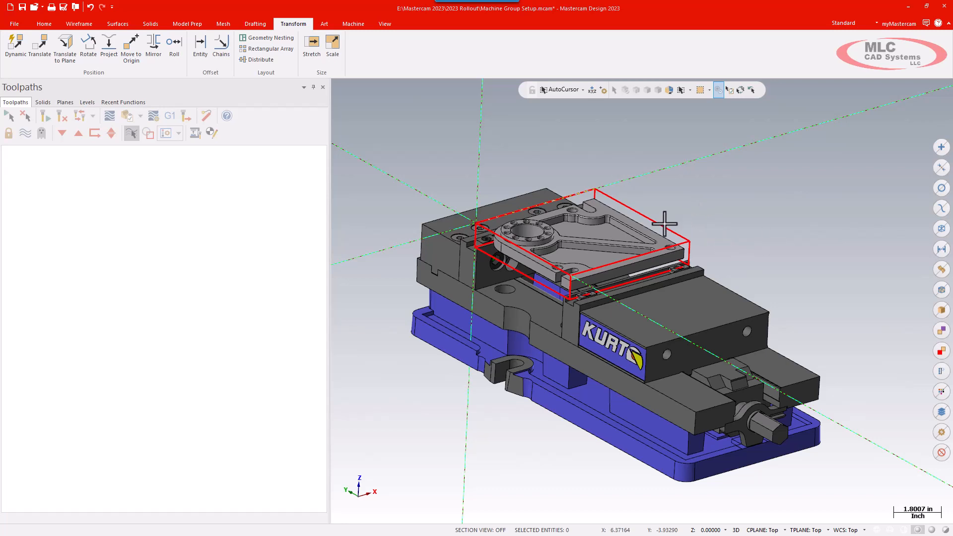
mouse_move(529, 200)
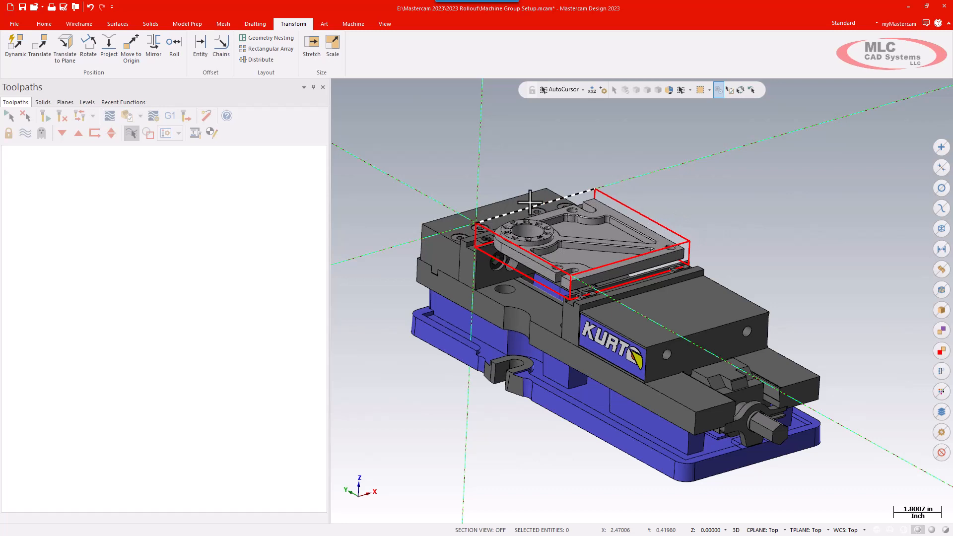
mouse_move(748, 181)
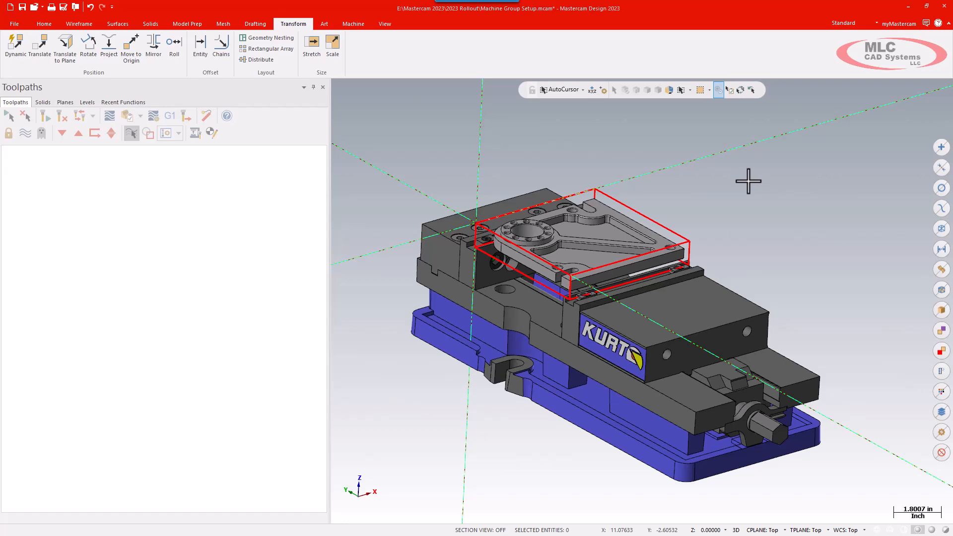
mouse_move(353, 24)
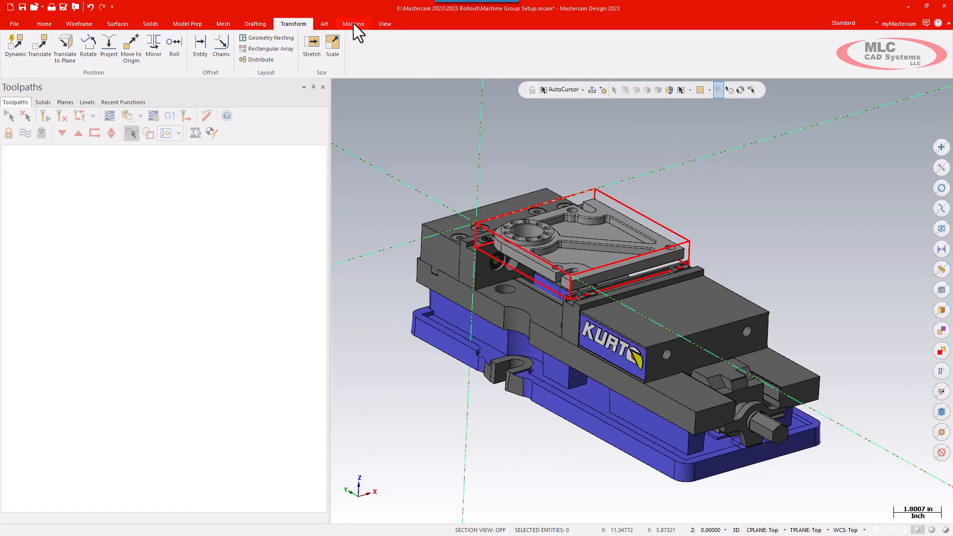
Step: Add the Default mill machine and expand its Mill Default properties in the Toolpaths Manager
click(353, 24)
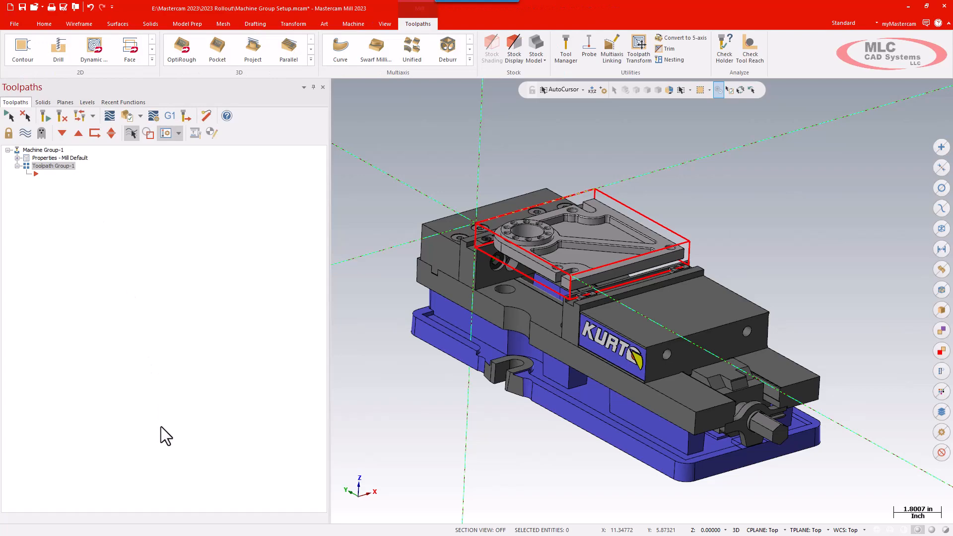
mouse_move(18, 167)
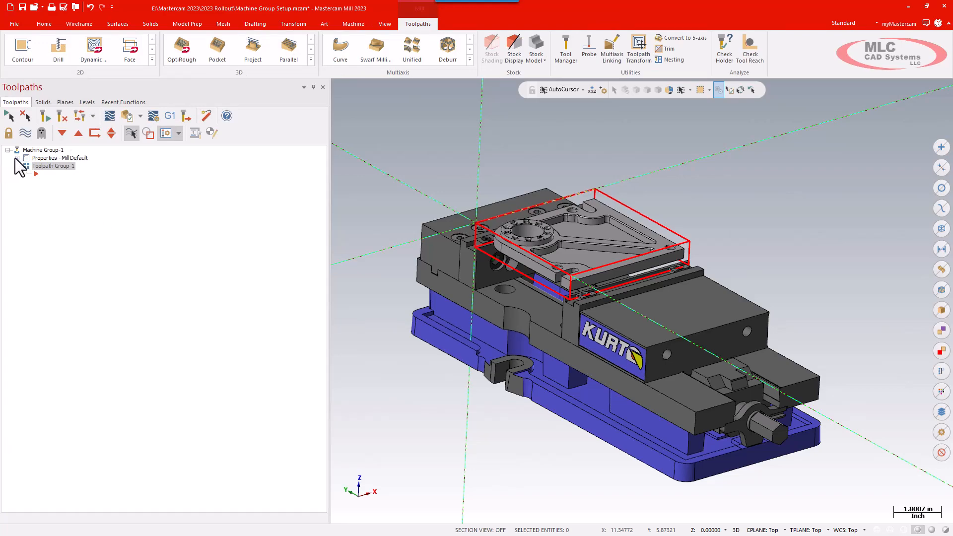
click(20, 157)
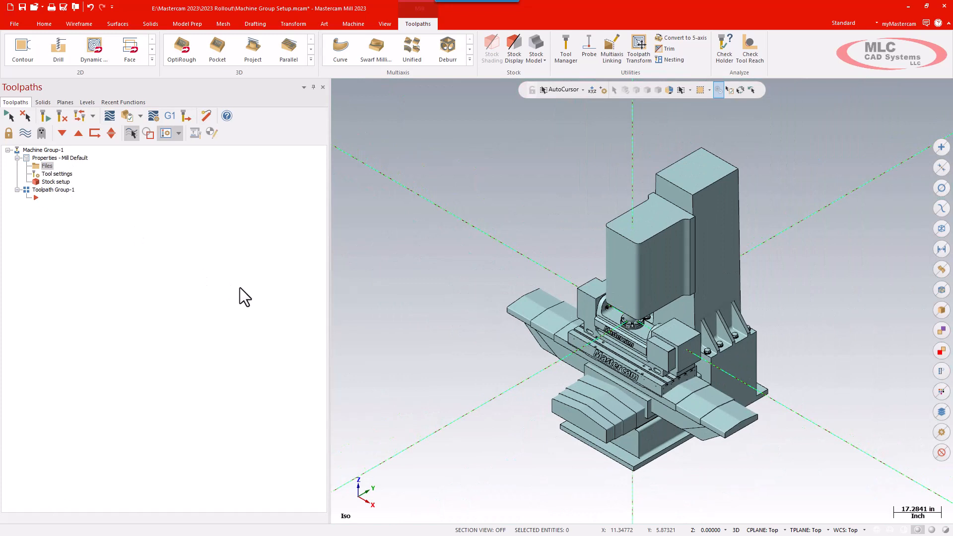
Step: Open Machine Group Setup for Machine Group-1 from the Files property
double_click(59, 157)
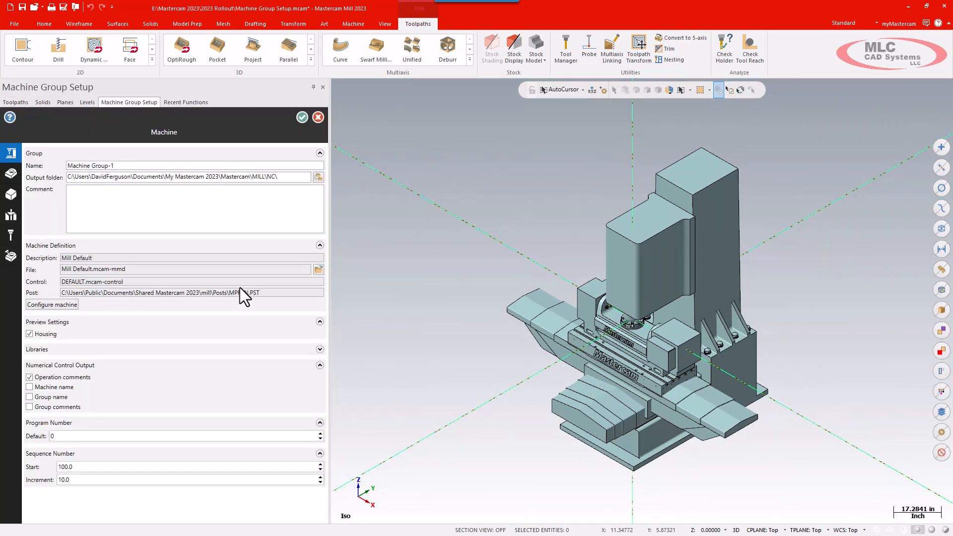
mouse_move(463, 241)
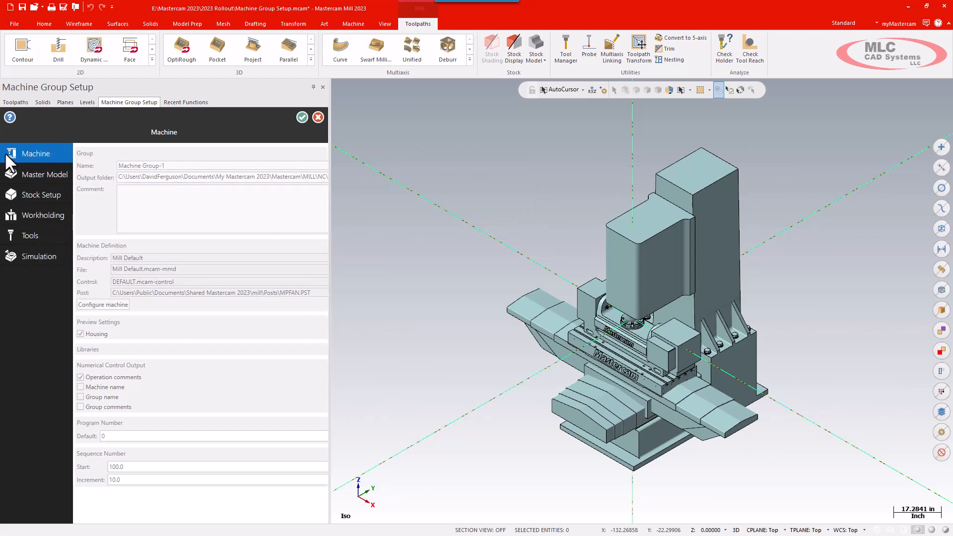
mouse_move(43, 174)
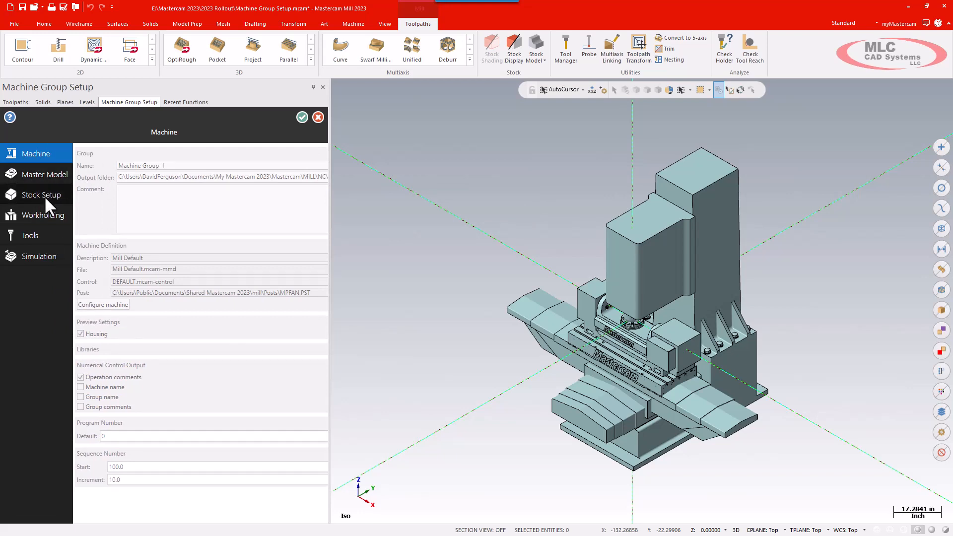
mouse_move(40, 244)
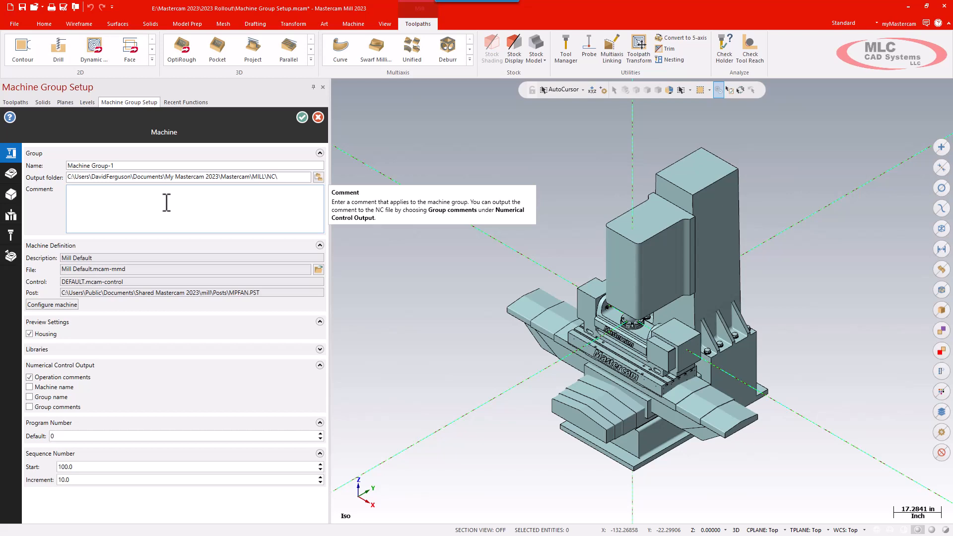
mouse_move(113, 258)
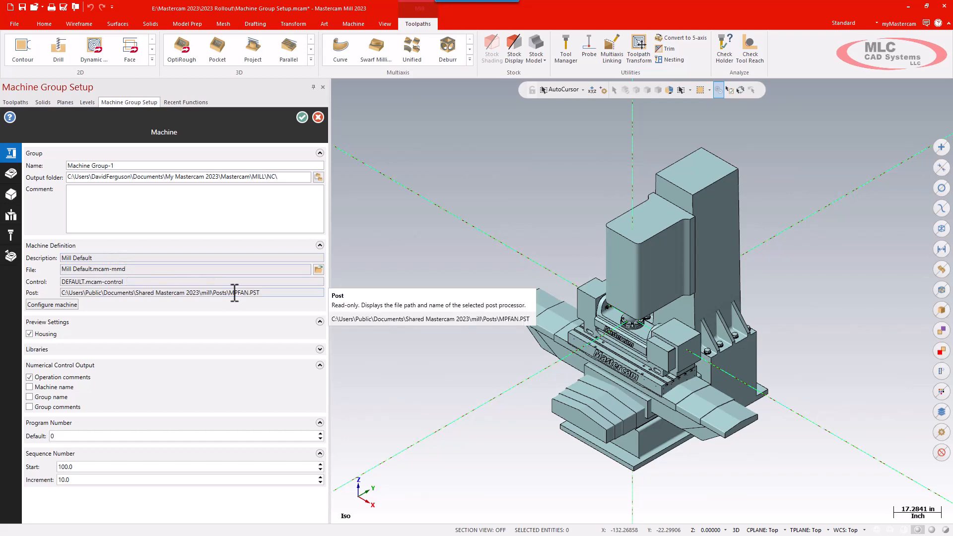
mouse_move(62, 371)
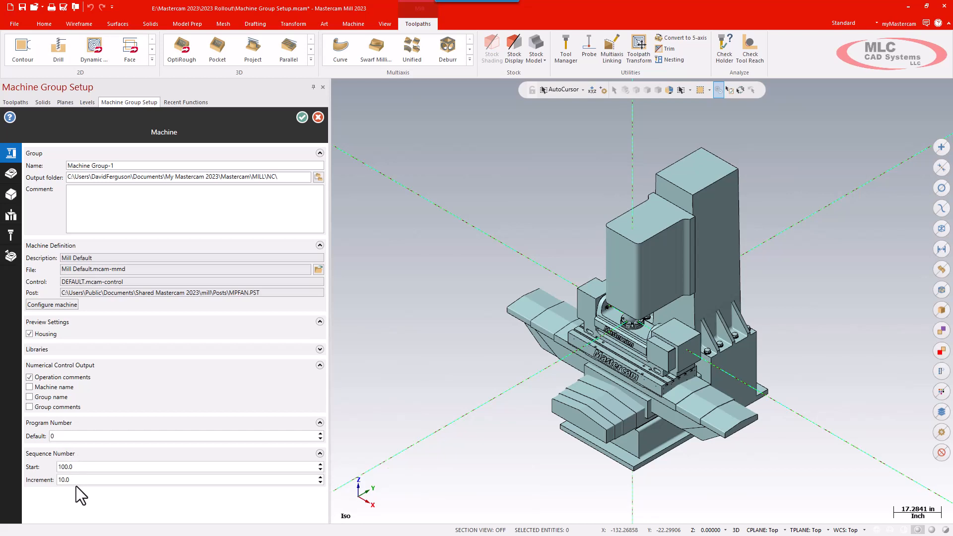
mouse_move(119, 314)
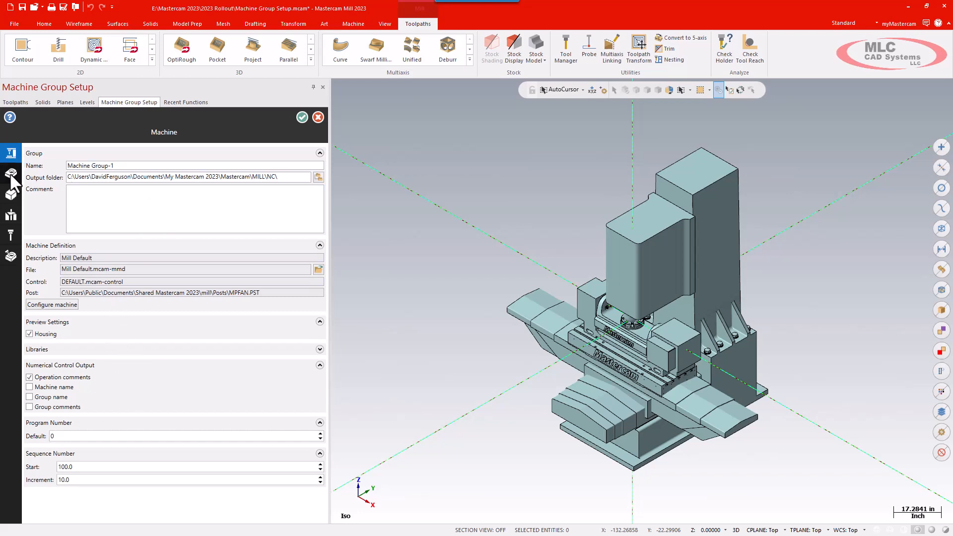
Step: Select the Chamfer5 part solid as the master model (0.00457 ft³, aluminum 2024)
click(11, 174)
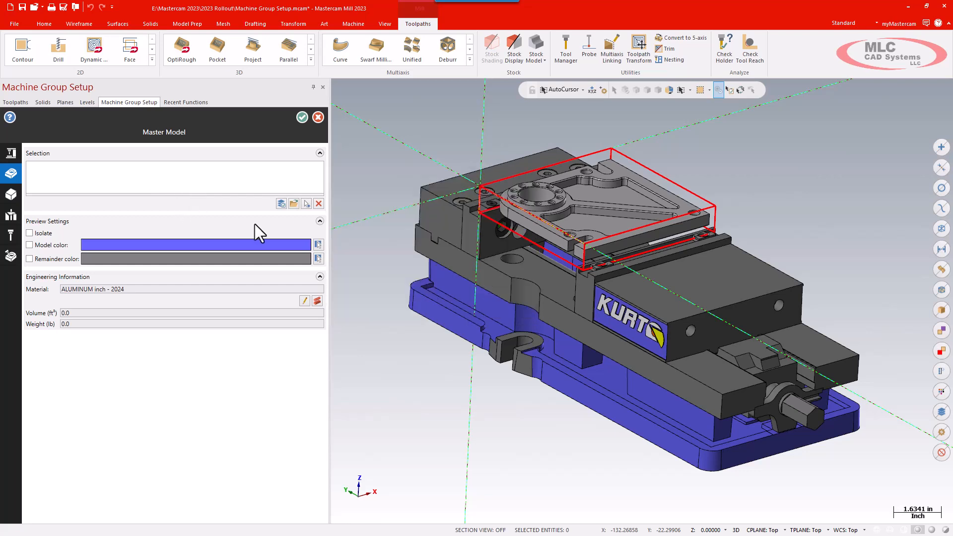
mouse_move(307, 204)
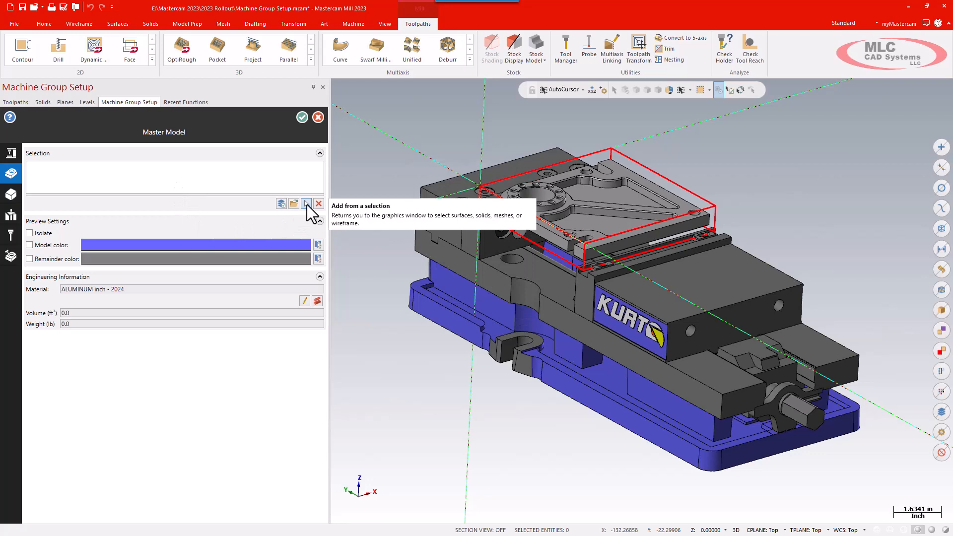
click(306, 203)
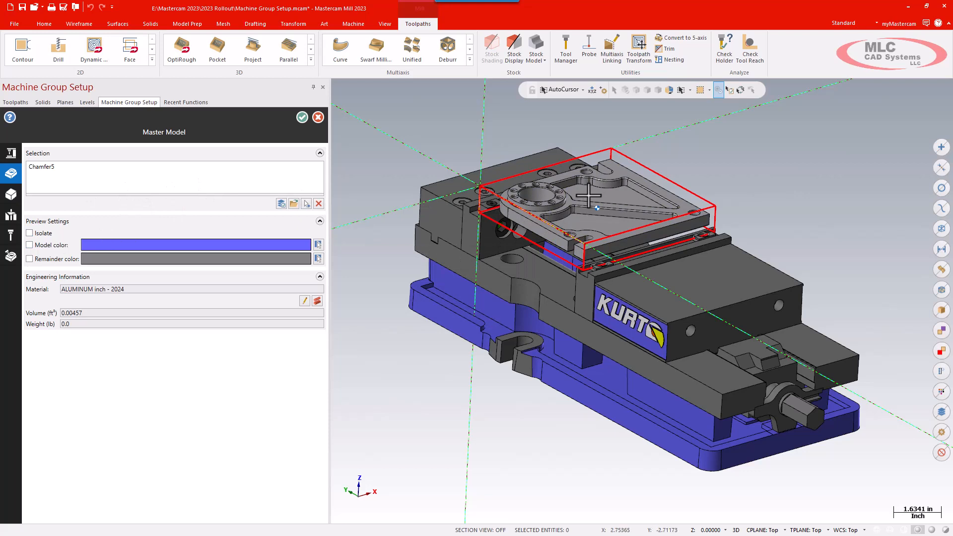
mouse_move(593, 195)
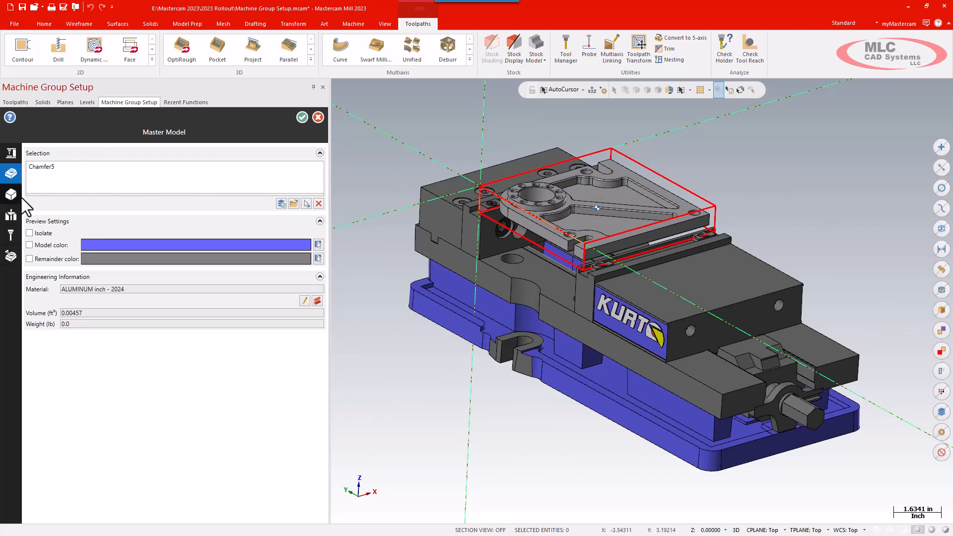
Step: Turn on the wireframe preview of the rectangular stock in Stock Setup
click(11, 194)
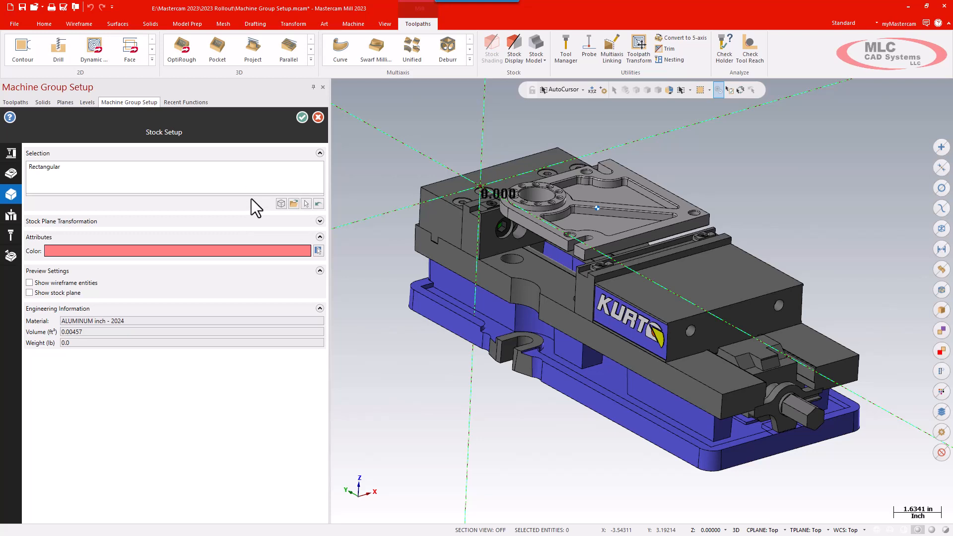
mouse_move(551, 185)
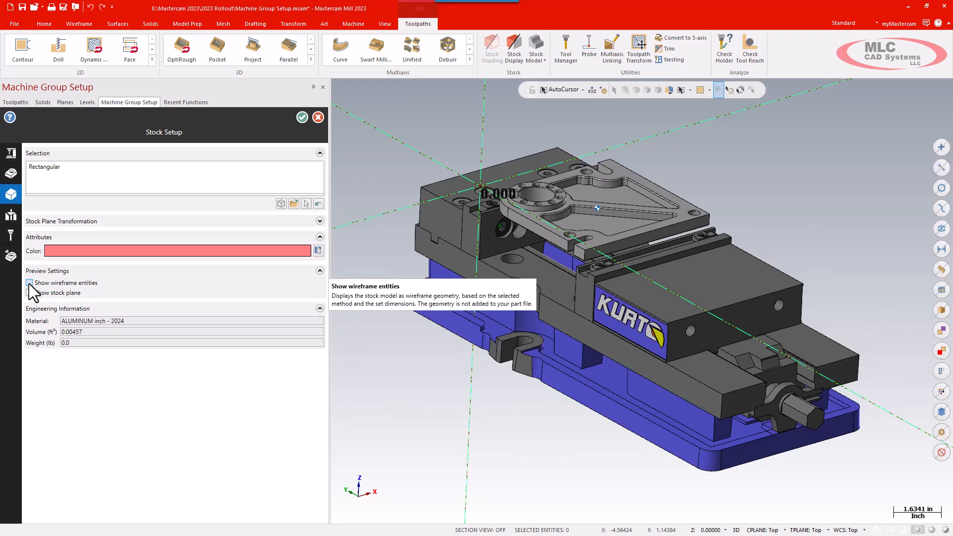
click(29, 282)
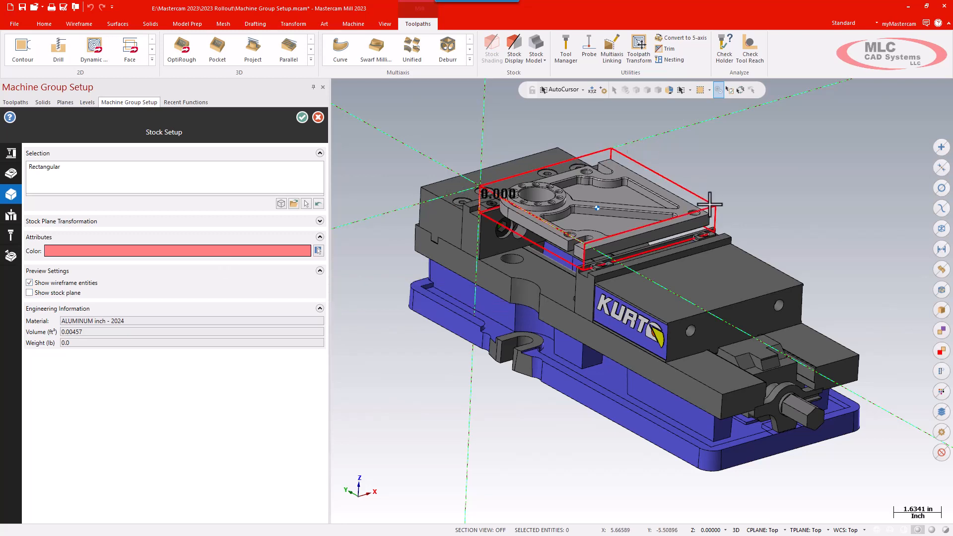
mouse_move(282, 204)
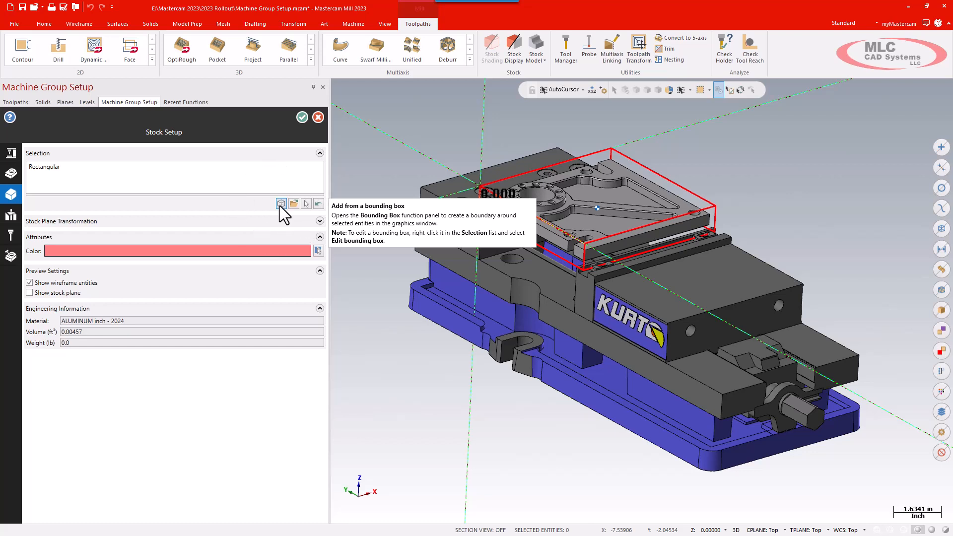
Step: Size the stock from a bounding box of all shown geometry, 5.750 × 5.750 × 1.000
click(281, 203)
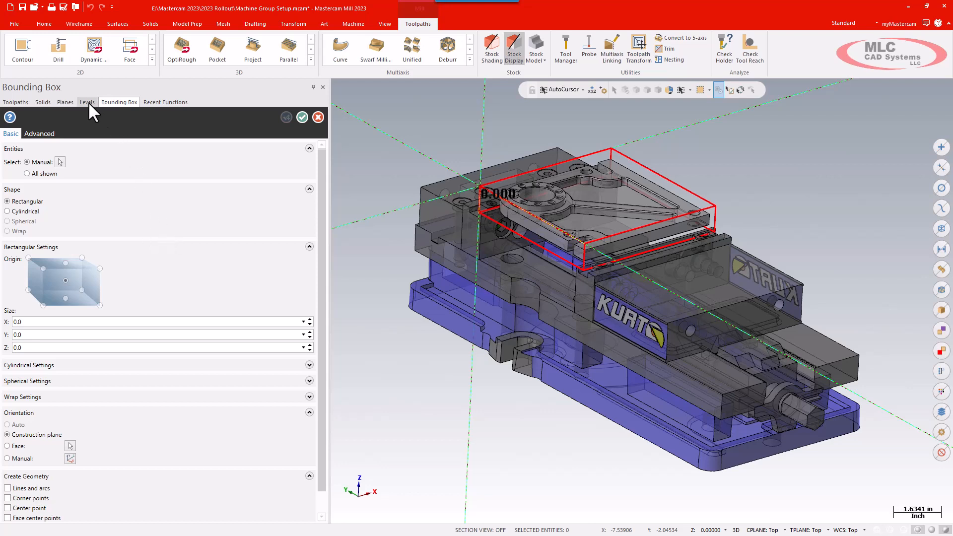
click(87, 101)
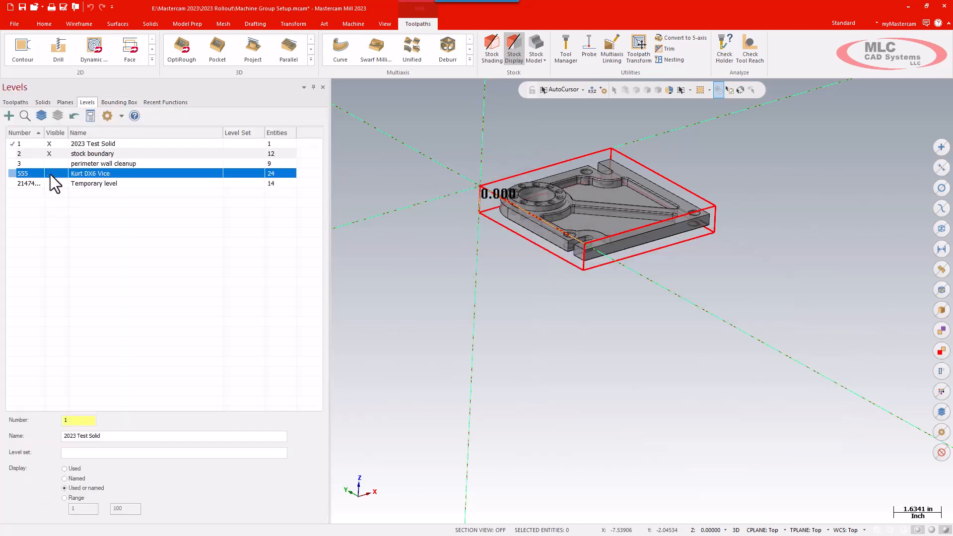
click(119, 101)
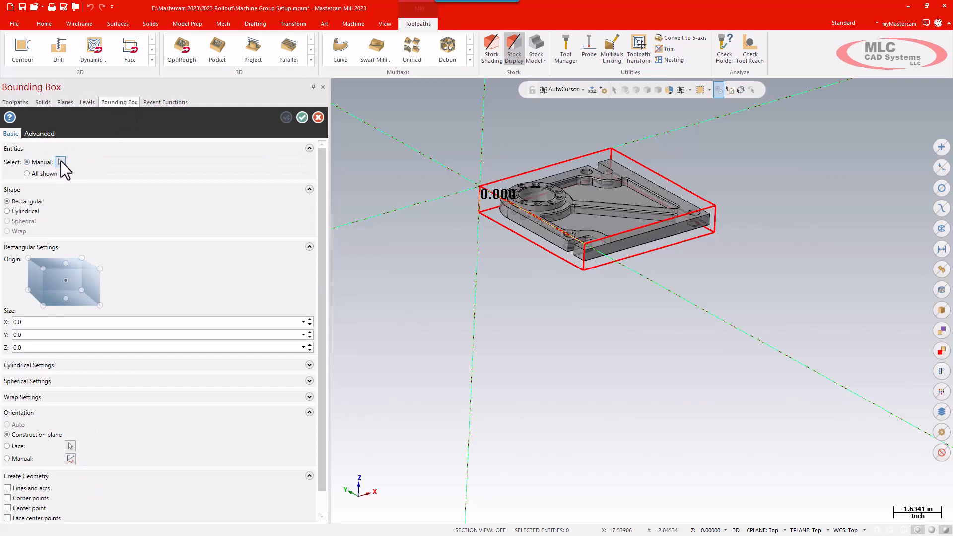
mouse_move(28, 182)
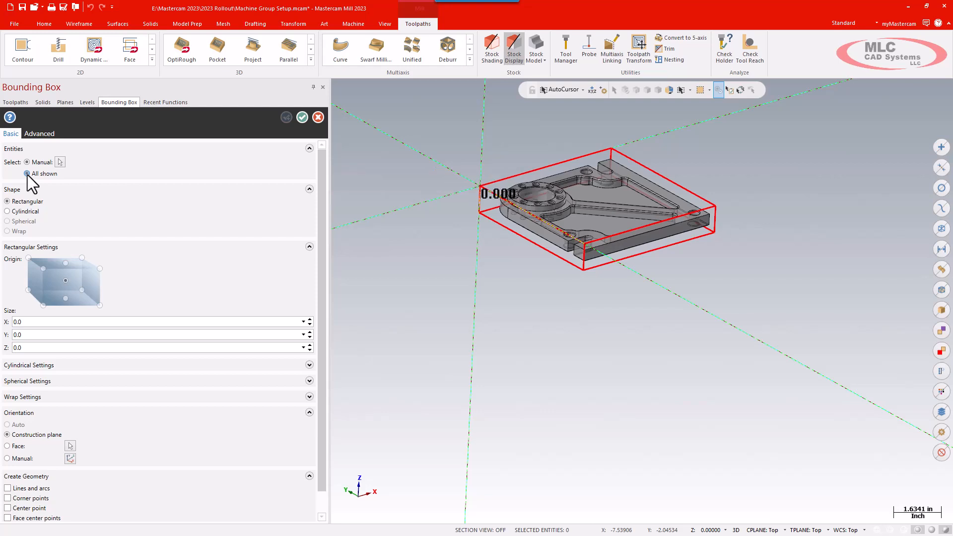
click(27, 173)
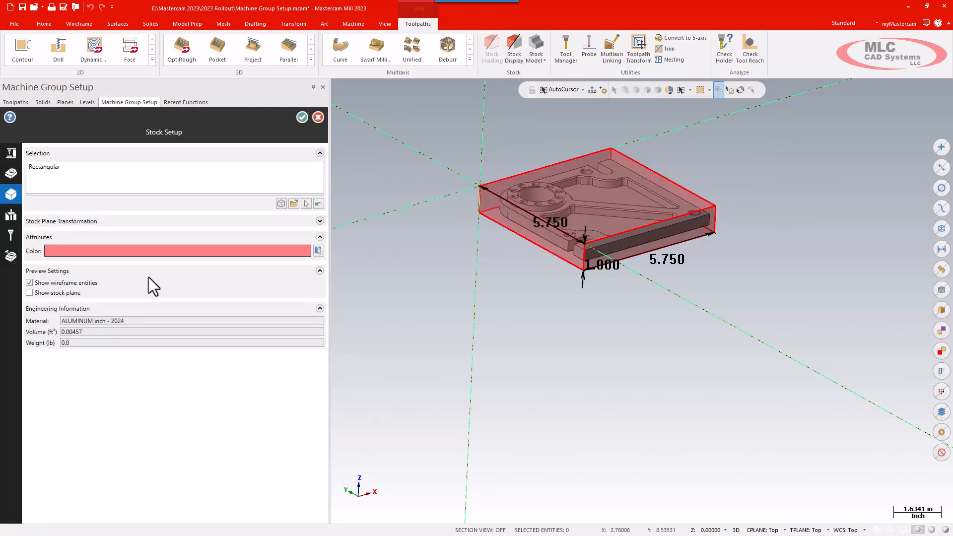
mouse_move(638, 266)
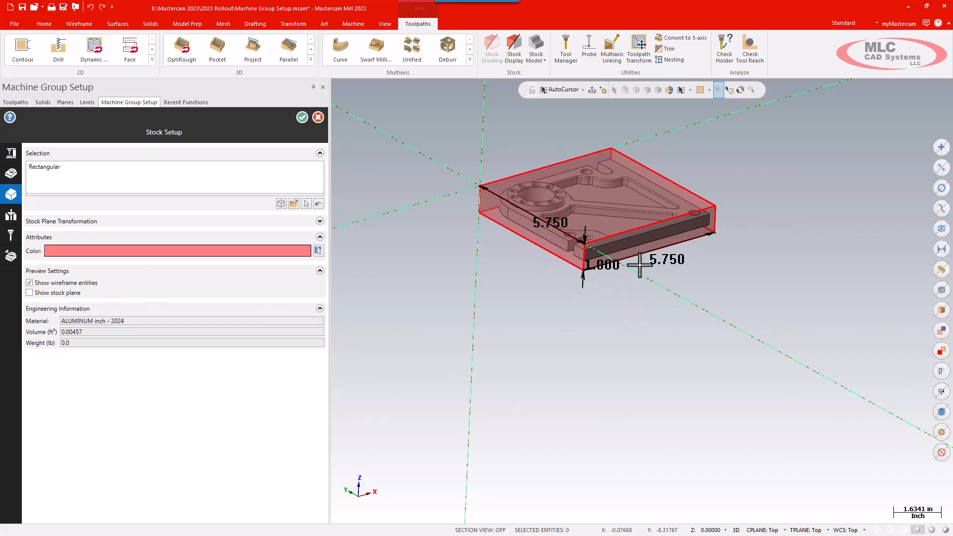
mouse_move(738, 238)
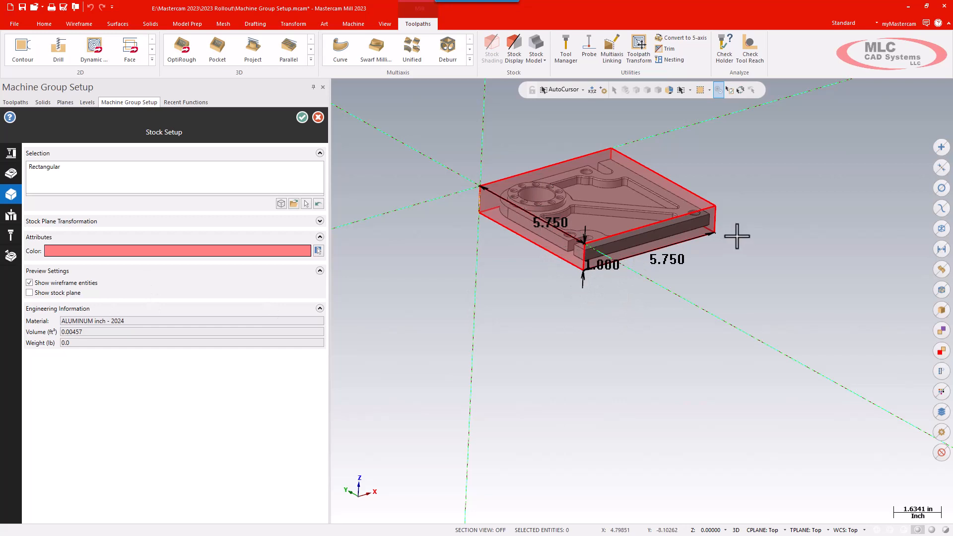
mouse_move(476, 263)
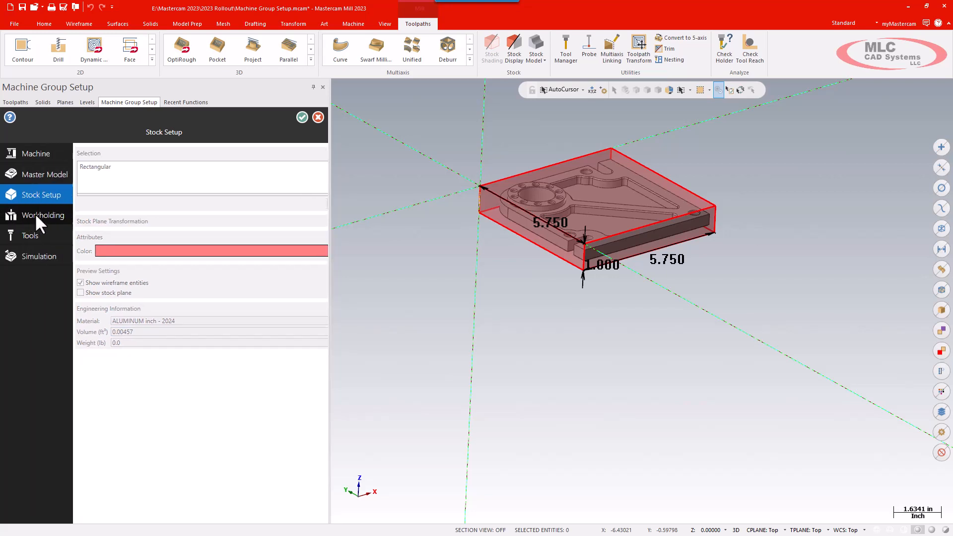
Step: Enable fixtures and add the Kurt DX6 Vice from level 555 as workholding
click(43, 216)
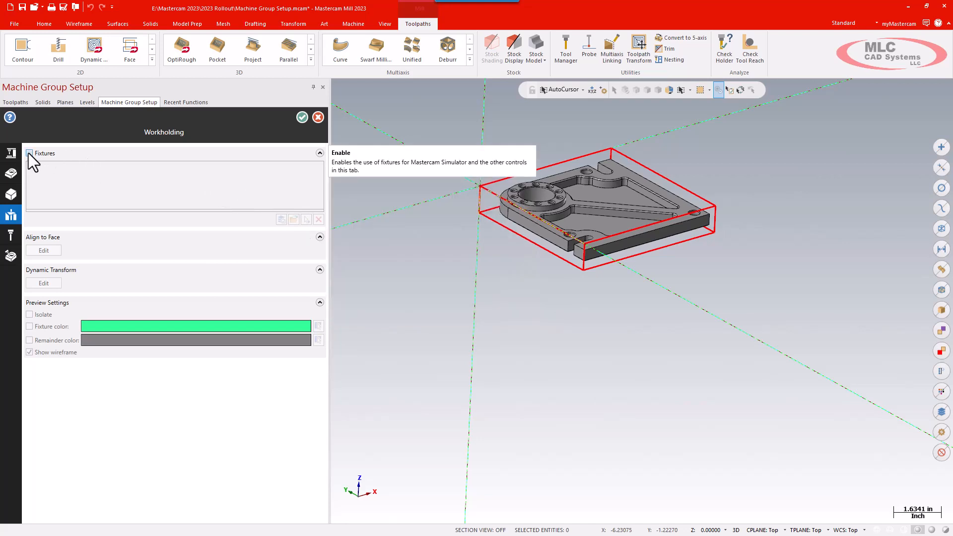
click(29, 153)
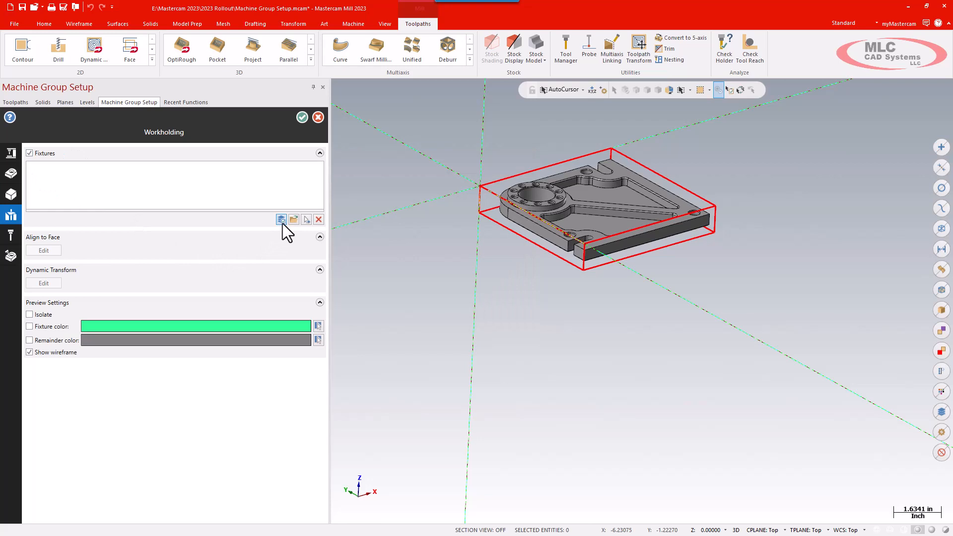
click(281, 220)
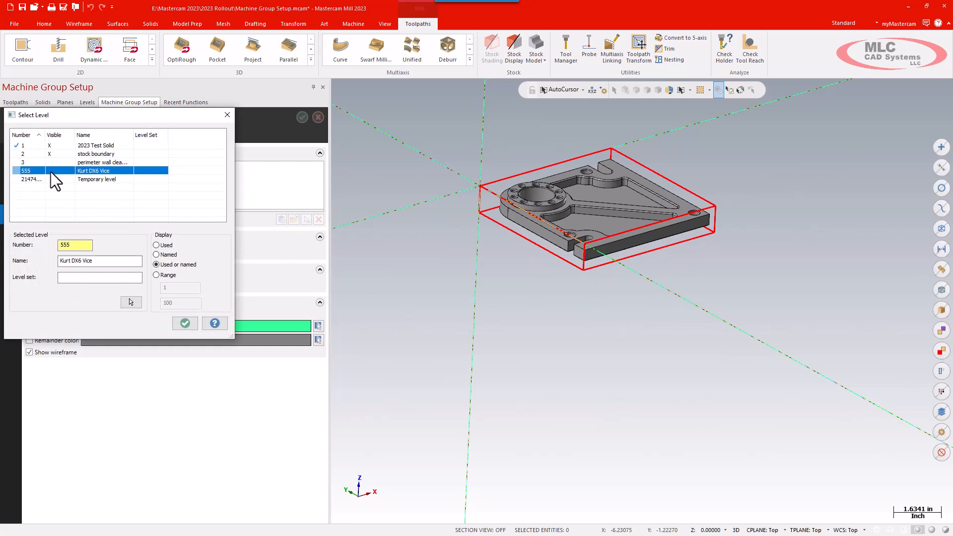
click(55, 171)
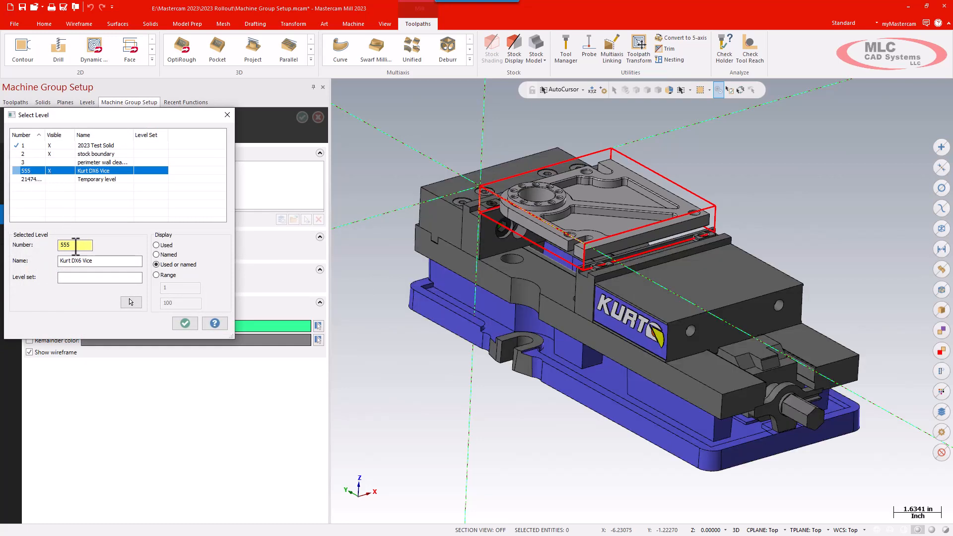
click(185, 323)
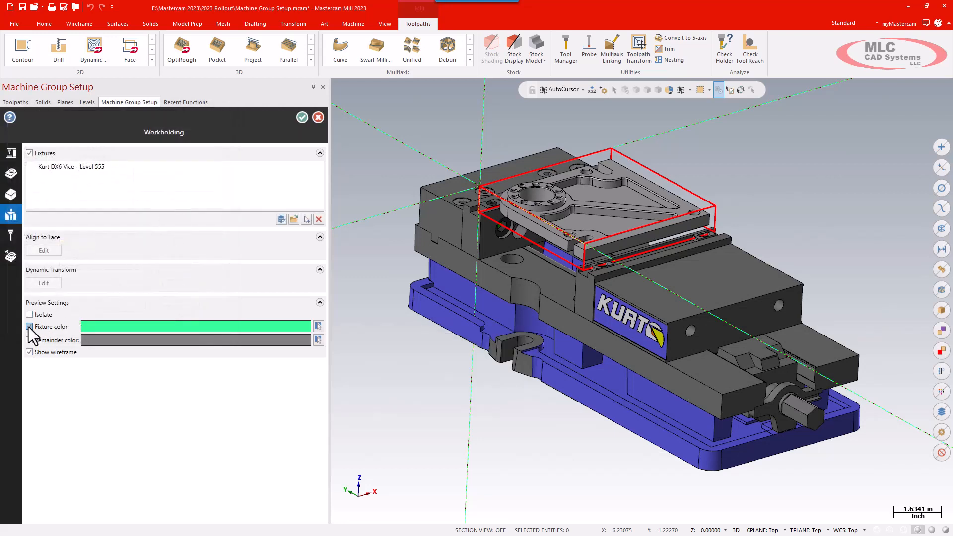
click(29, 327)
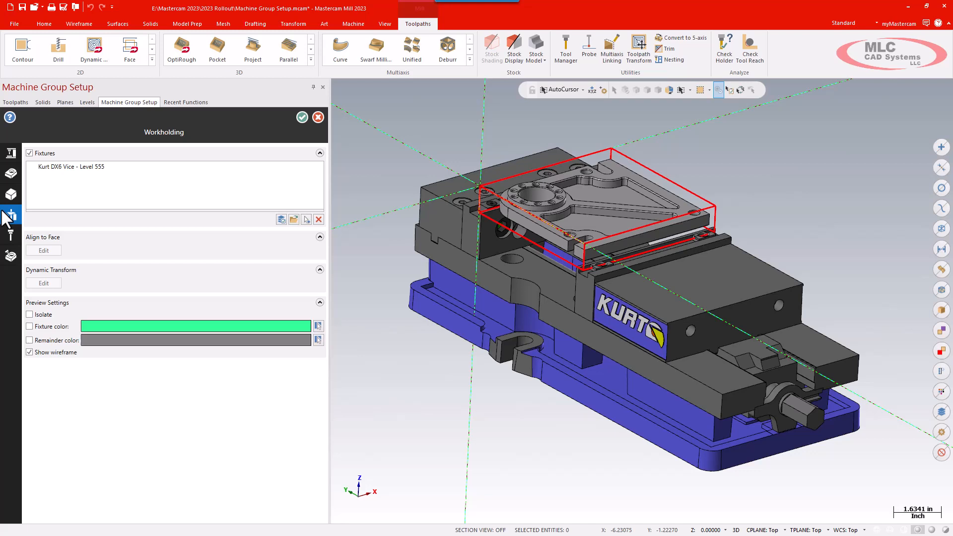
Step: Review the empty tool list and the Tool Manager library
click(10, 236)
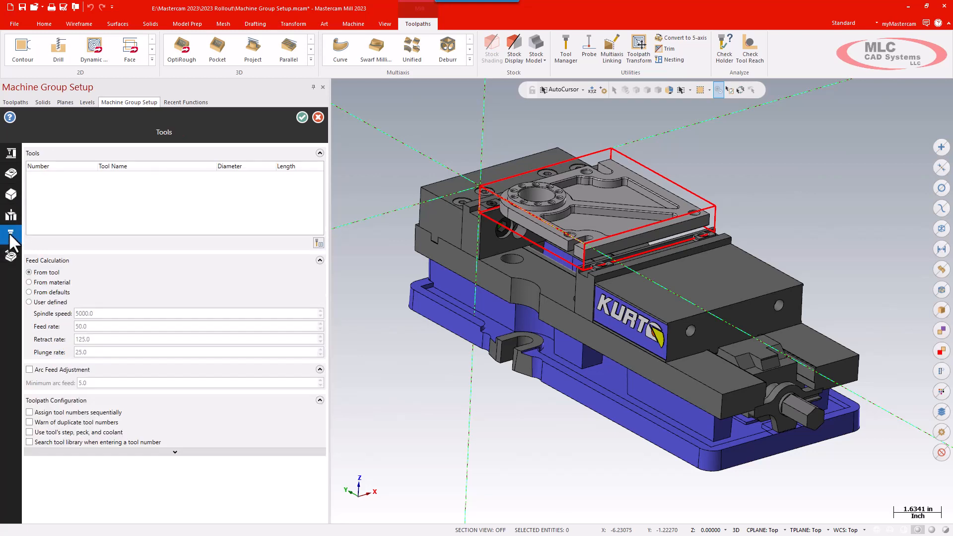
mouse_move(157, 209)
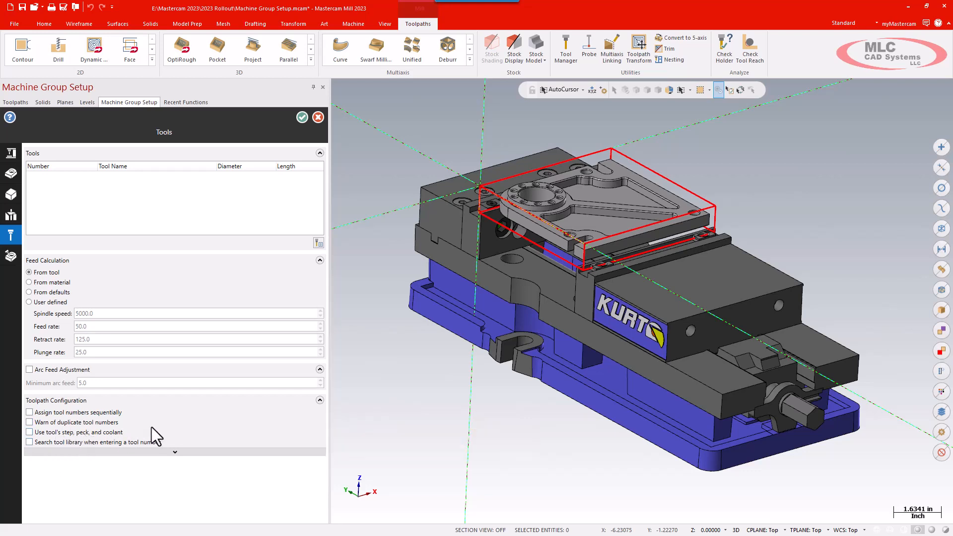
mouse_move(192, 203)
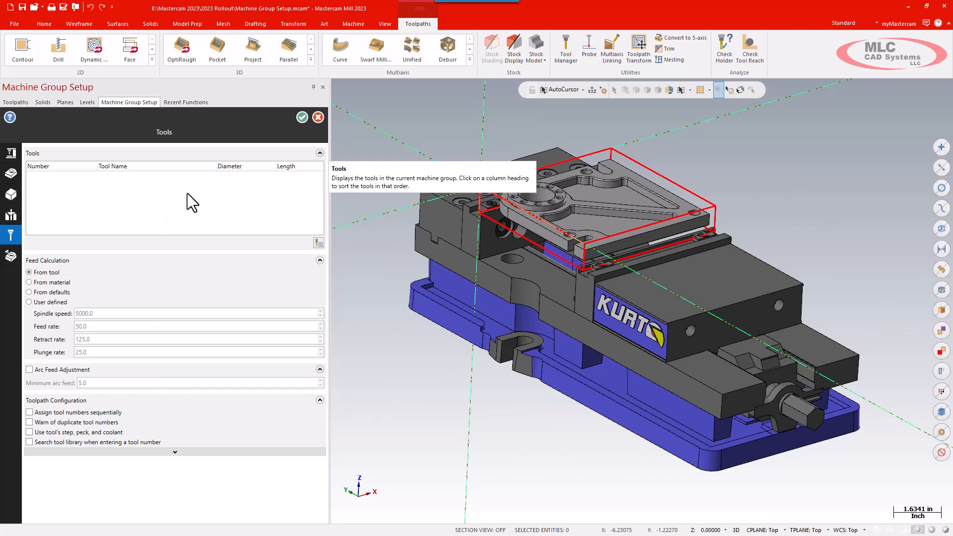
mouse_move(230, 255)
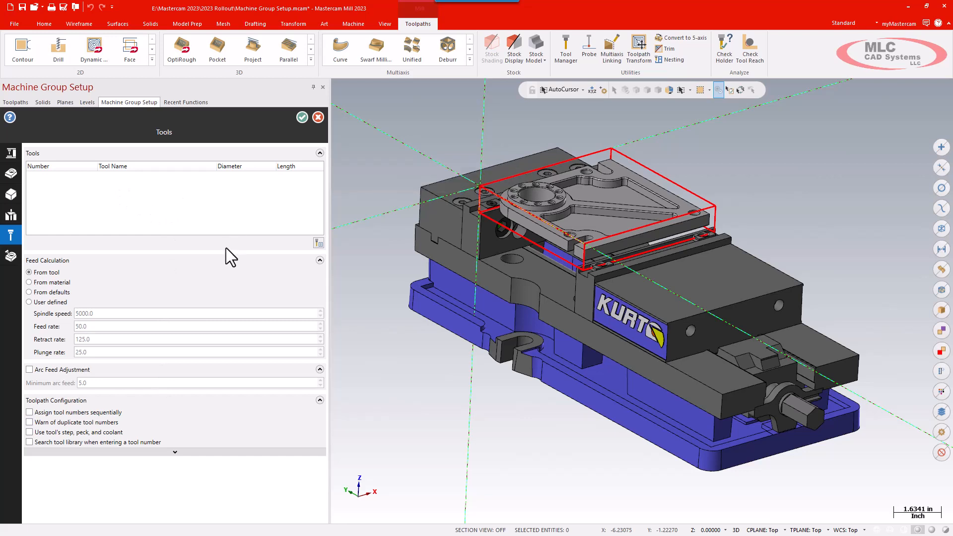
mouse_move(319, 243)
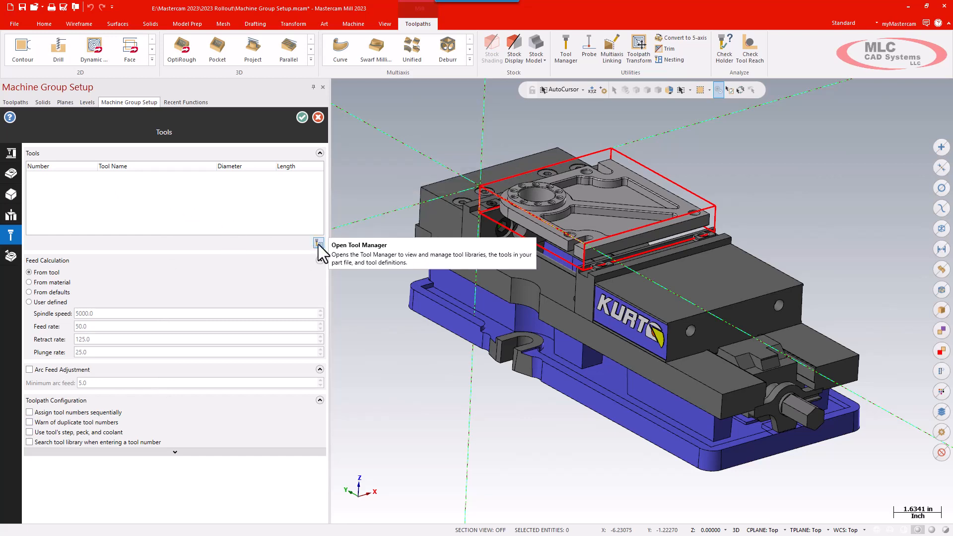
click(319, 243)
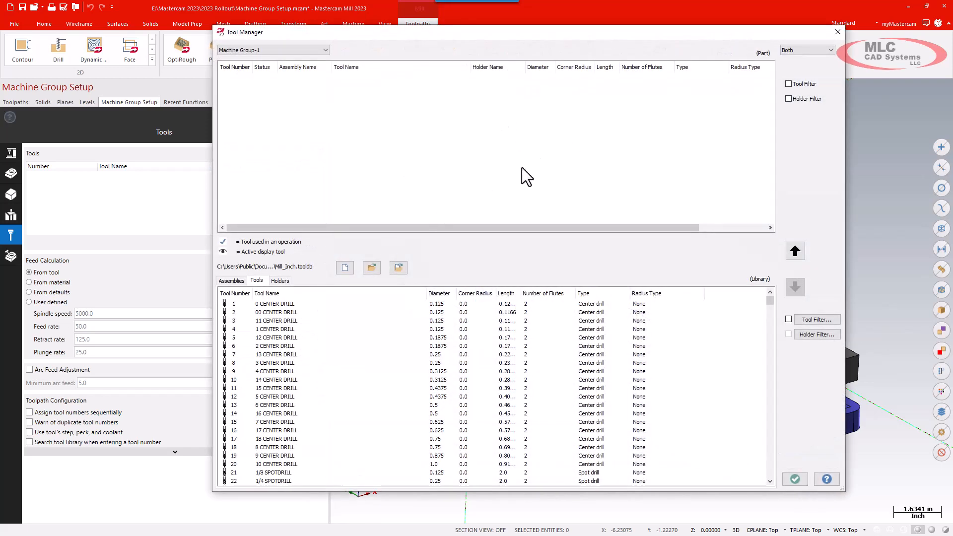
mouse_move(507, 186)
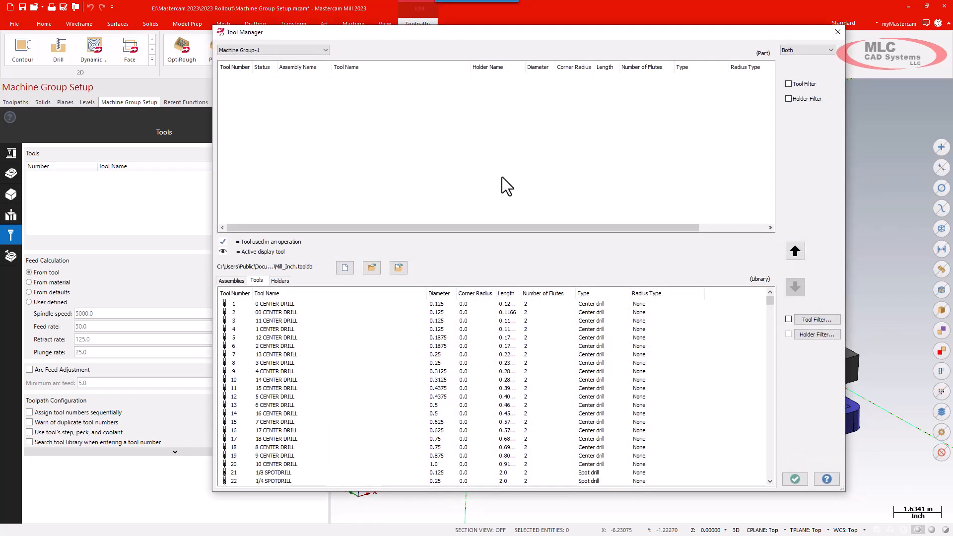
mouse_move(128, 201)
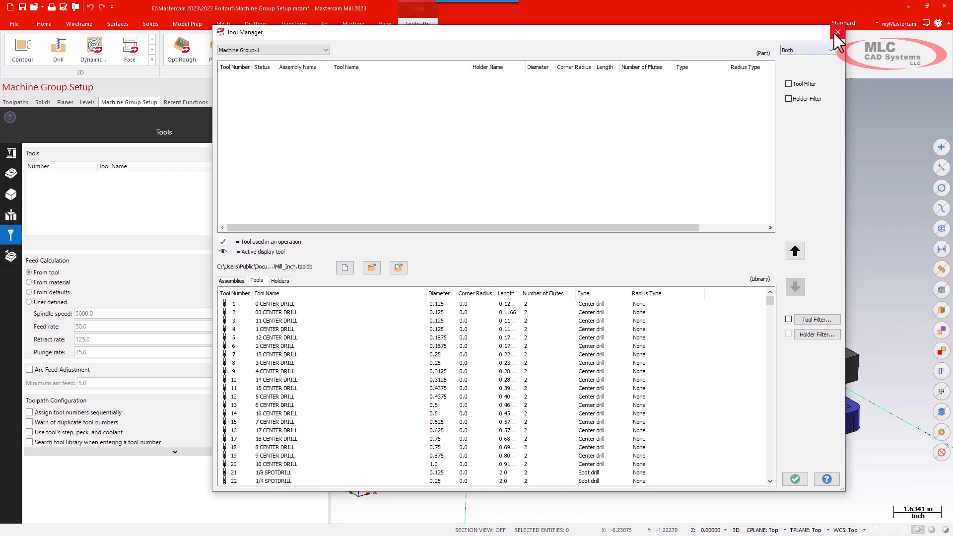
click(838, 32)
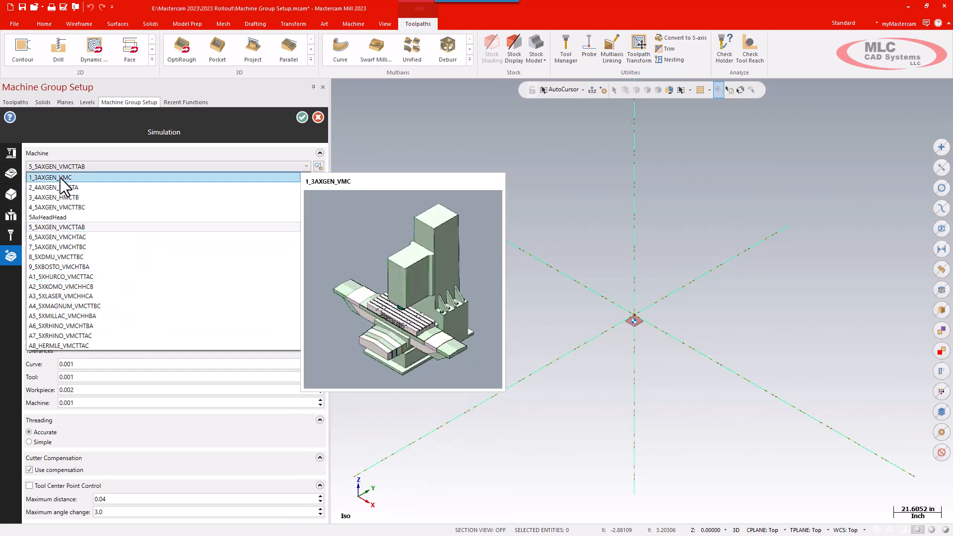
Step: Choose 1_3AXGEN_VMC as the simulation machine and confirm Machine Group Setup
click(50, 177)
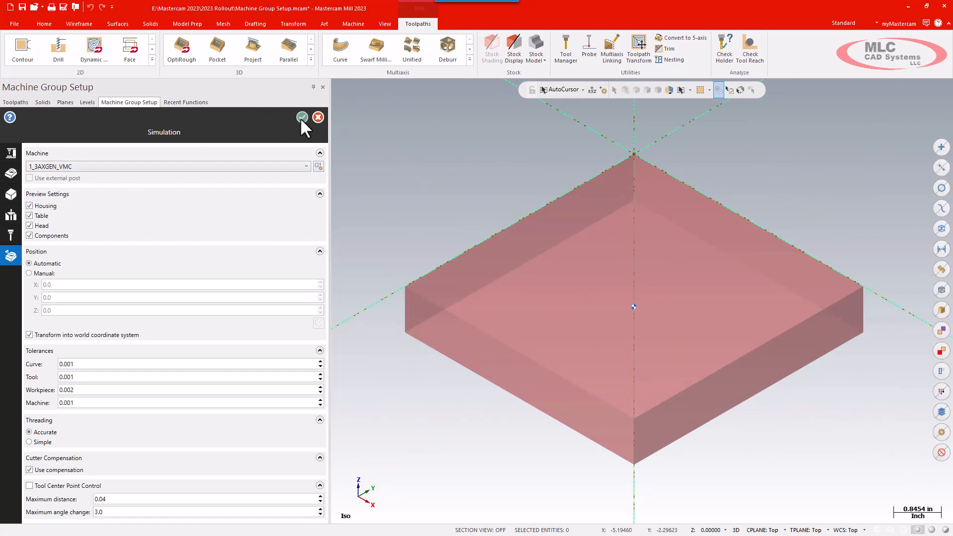
click(303, 117)
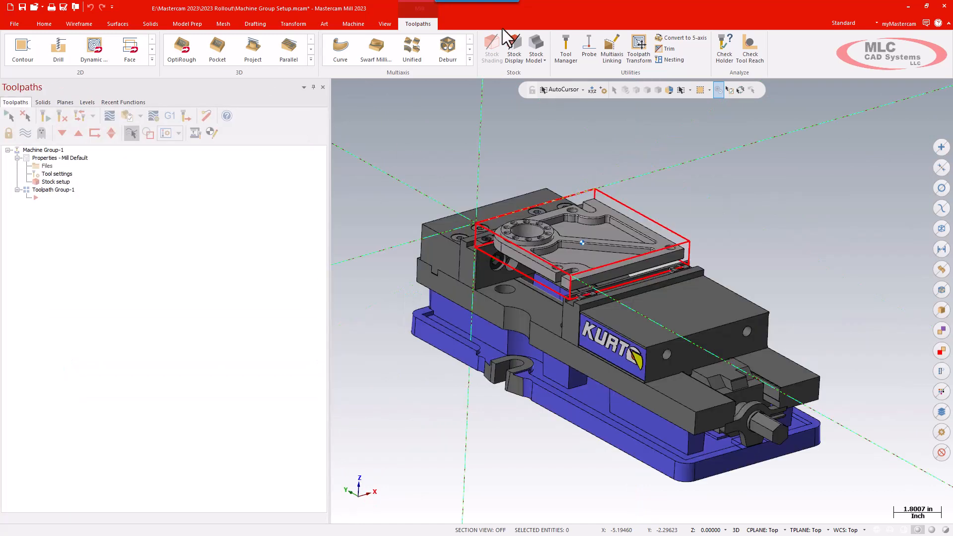
Step: Turn on Stock Display and Stock Shading to show translucent red stock
click(513, 48)
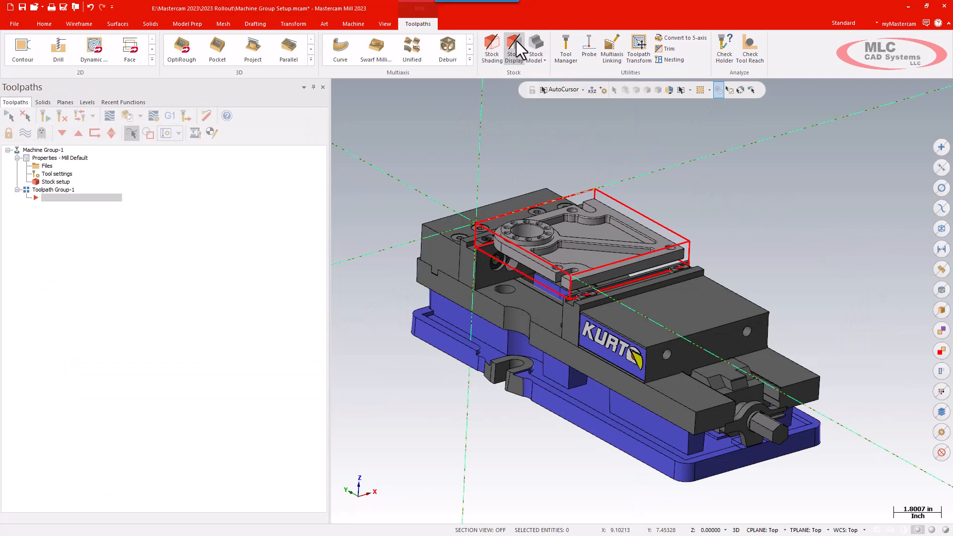
click(491, 48)
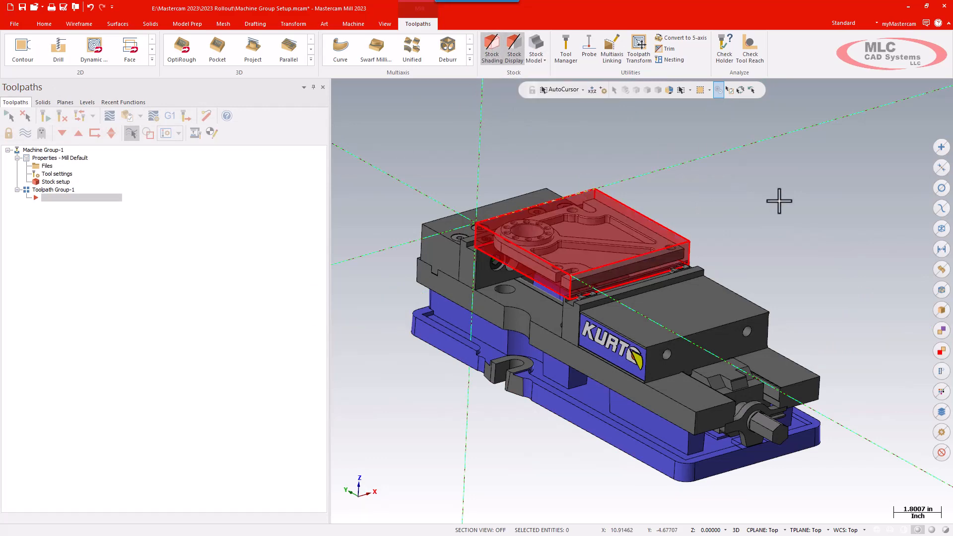